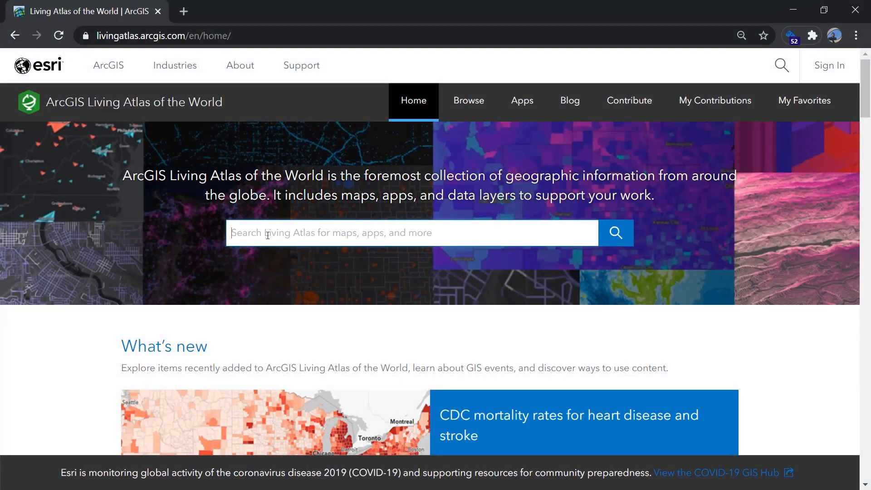
- Search Living Atlas for 'deep learning' and browse the 10 matching results
text(deep learn)
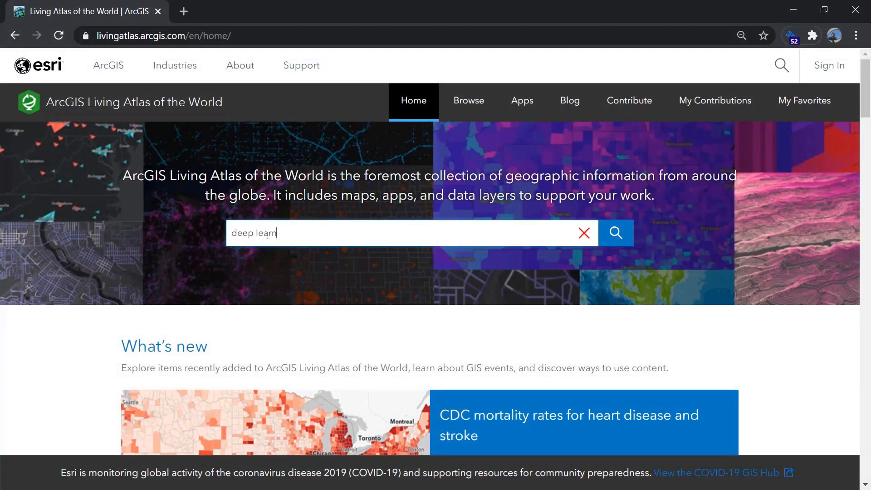
click(615, 233)
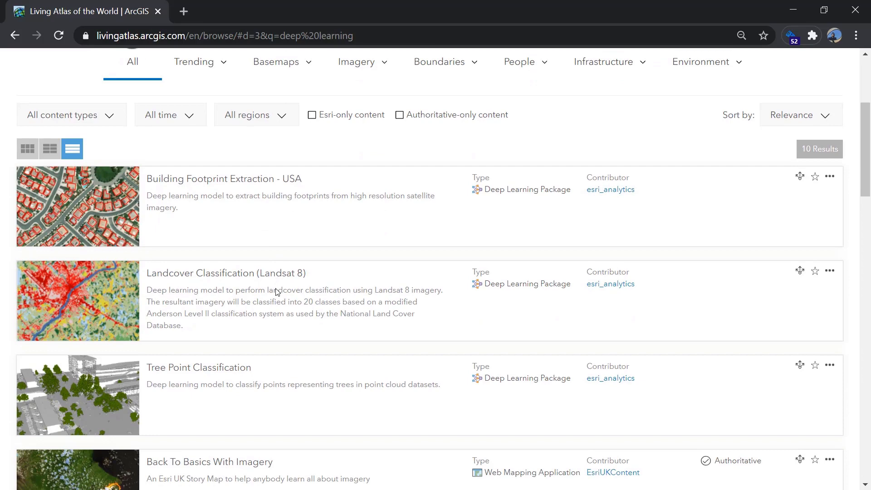
scroll(down, 3)
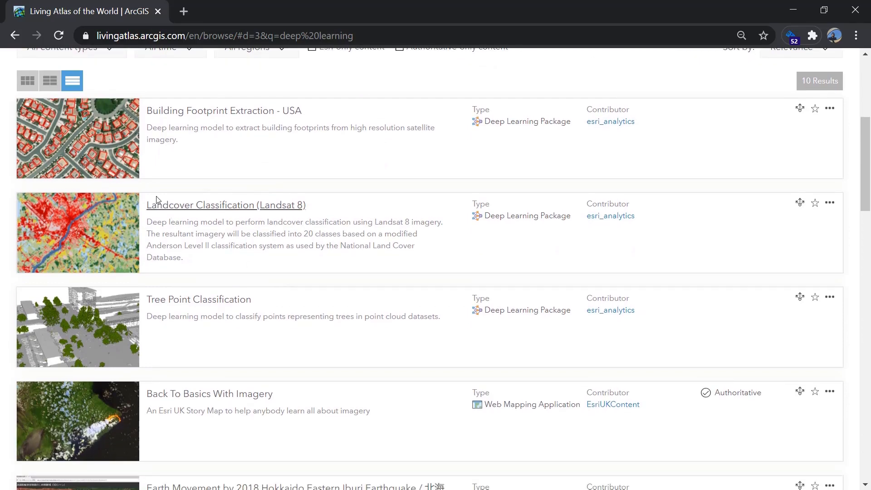
- Start downloading the Building Footprint Extraction - USA model package
click(225, 205)
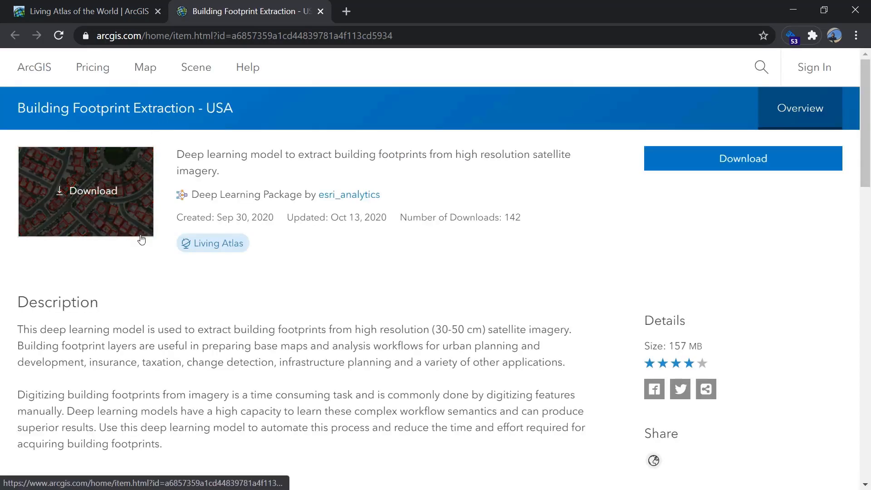
click(743, 158)
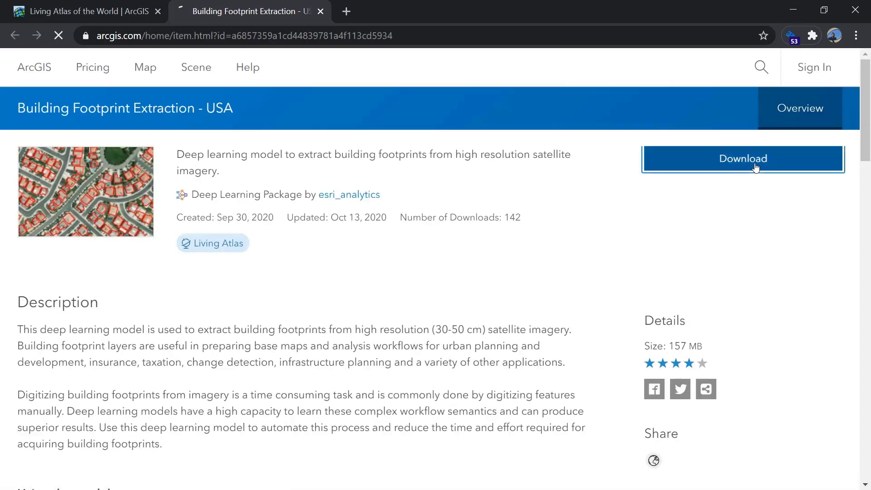
click(743, 158)
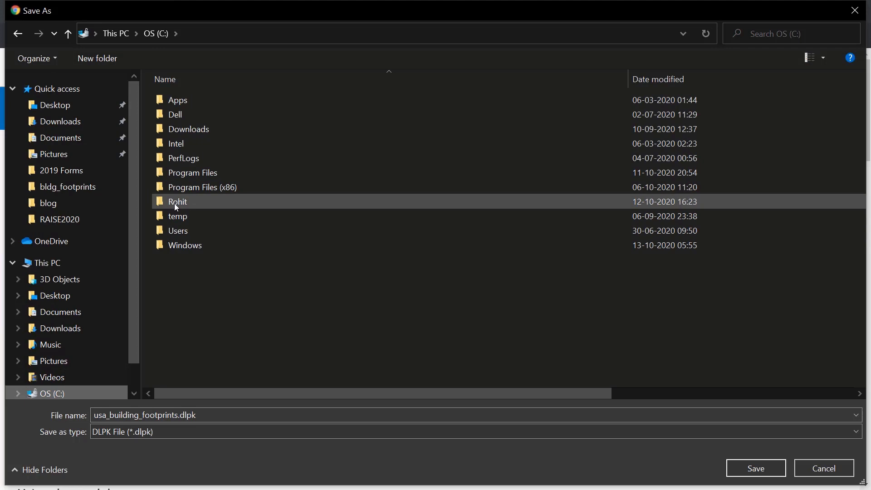
- Save usa_building_footprints.dlpk into the chosen folder, leaving a new browser tab open
double_click(178, 201)
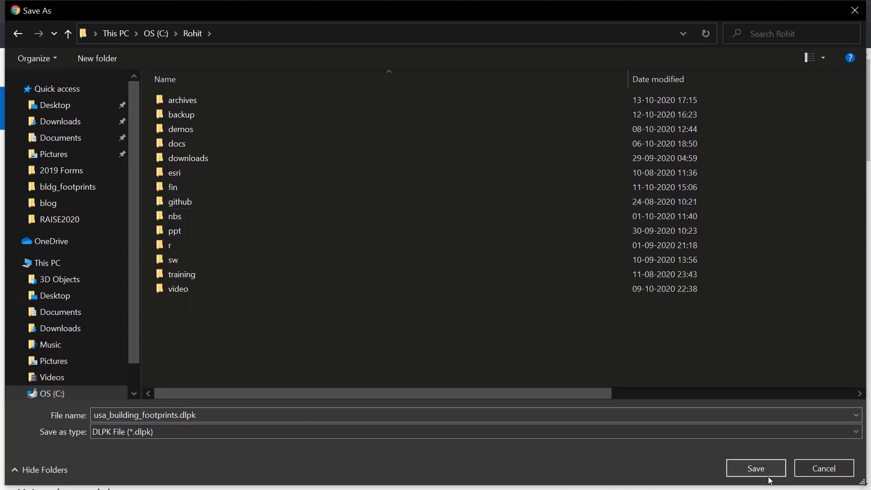
click(755, 468)
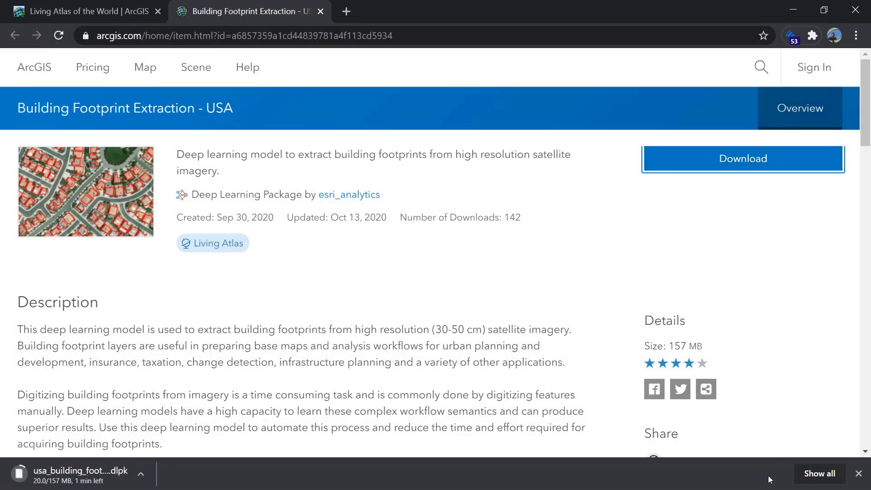
mouse_move(502, 303)
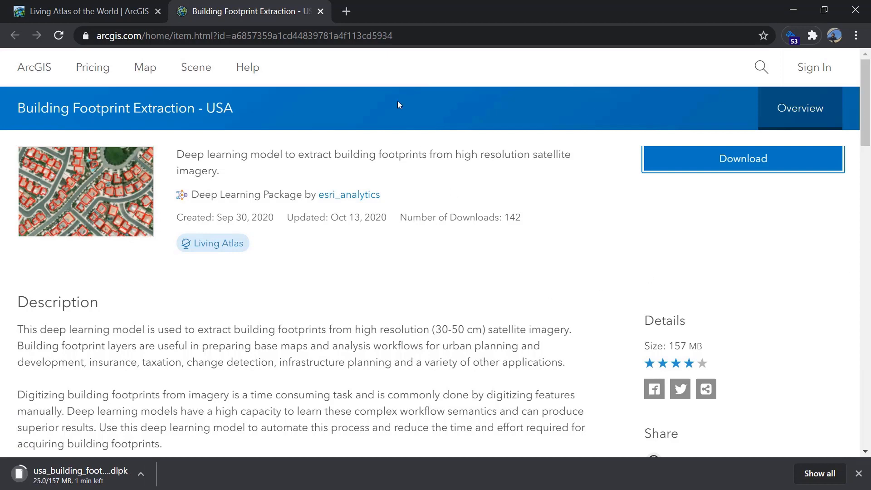
click(506, 11)
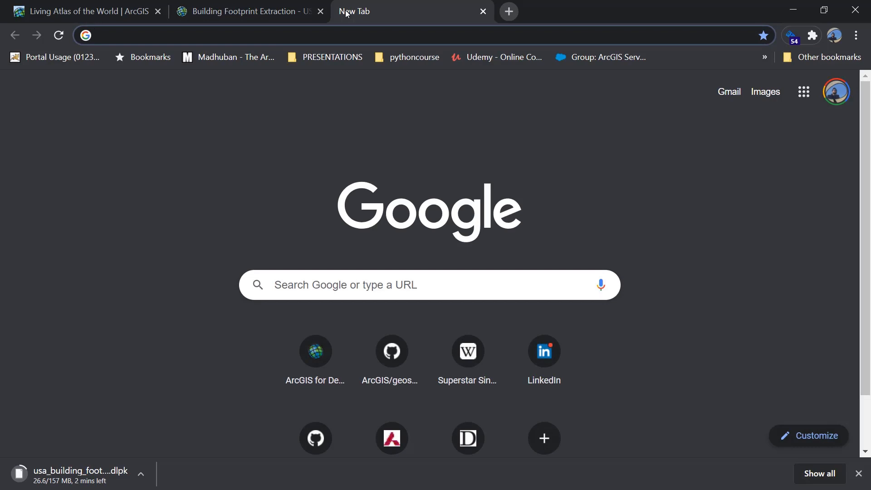
- Google 'arcgis deep learning framework github' and choose the Esri/deep-learning-frameworks result
text(arcgis story chinese)
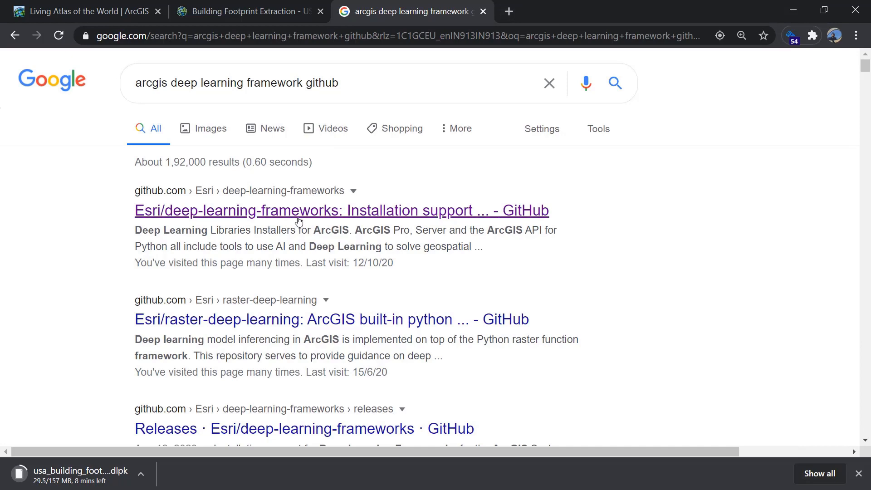
click(341, 210)
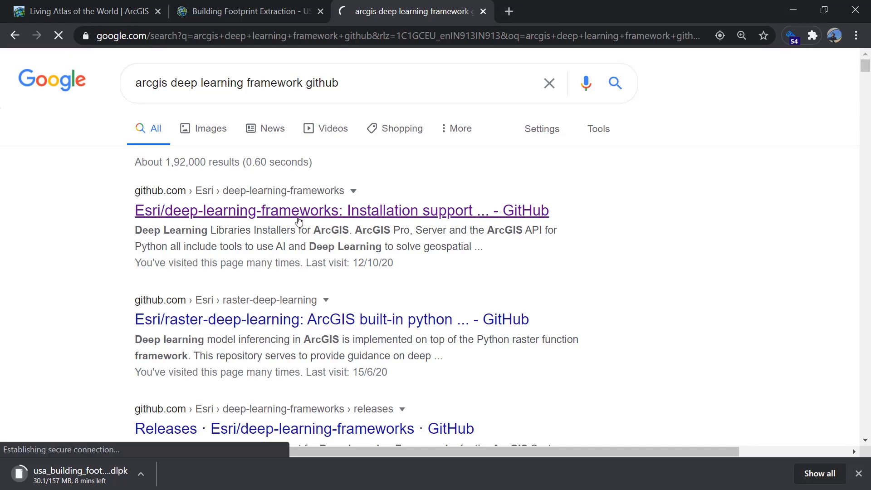
- Reach the repository's Download section and cancel saving the ArcGIS Pro 2.6 installer
click(341, 210)
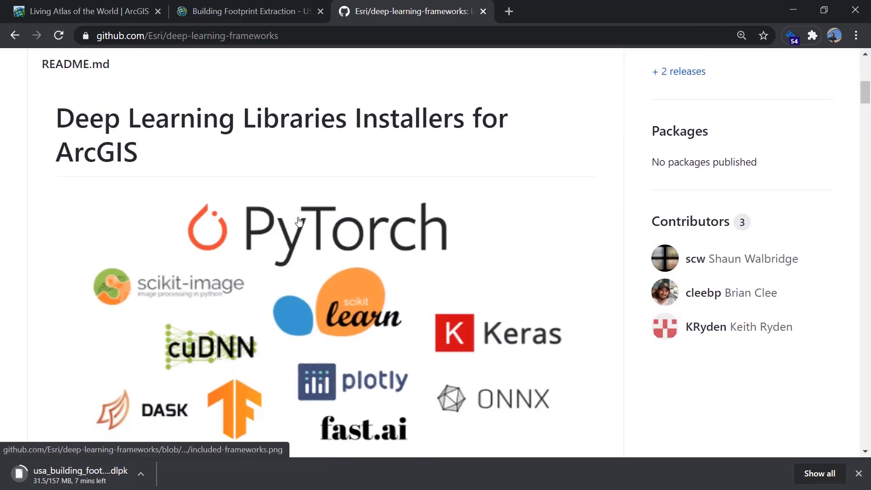
scroll(down, 3)
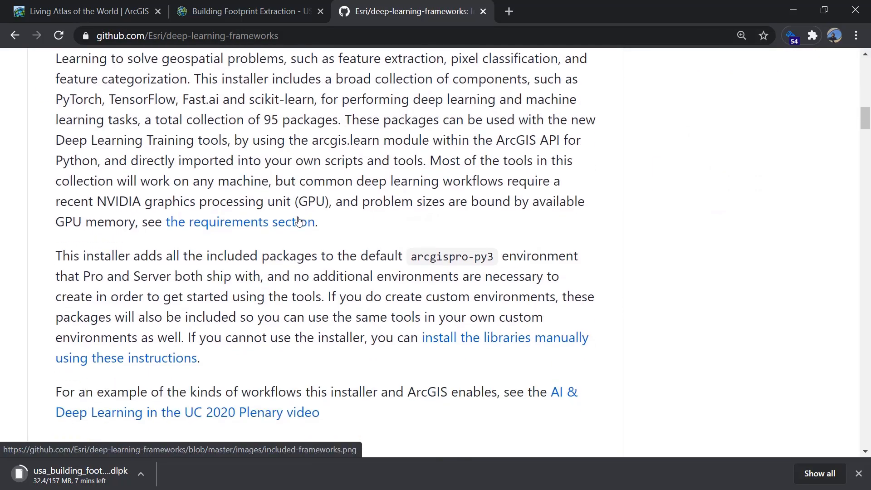
scroll(down, 3)
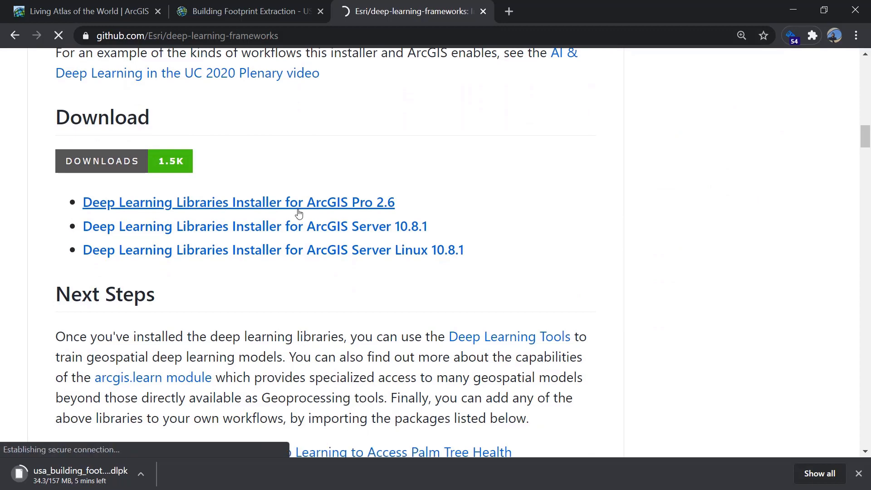
click(238, 201)
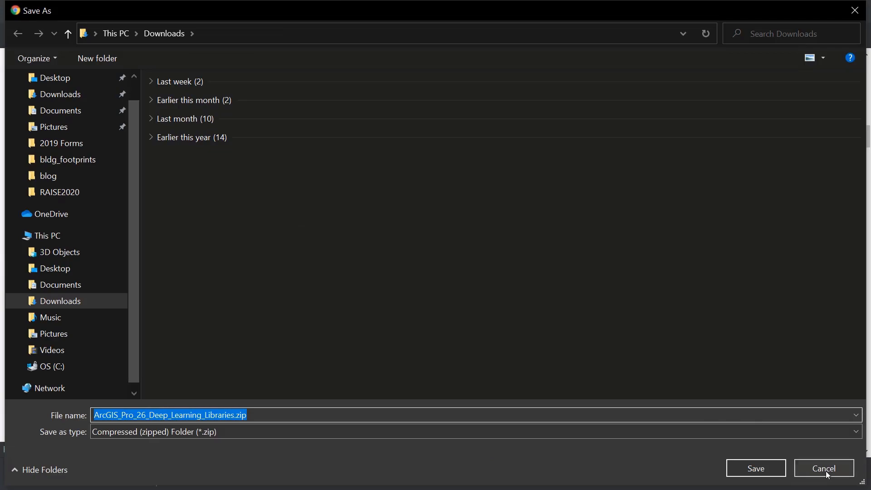
click(824, 468)
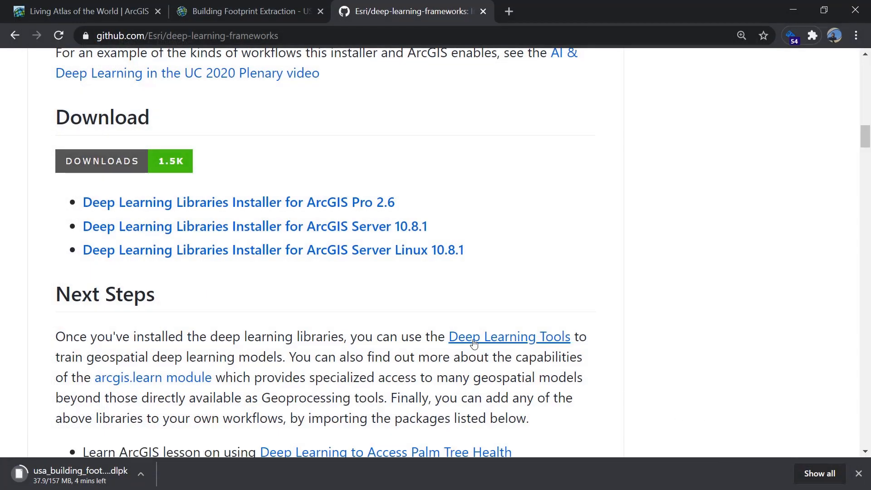
mouse_move(459, 338)
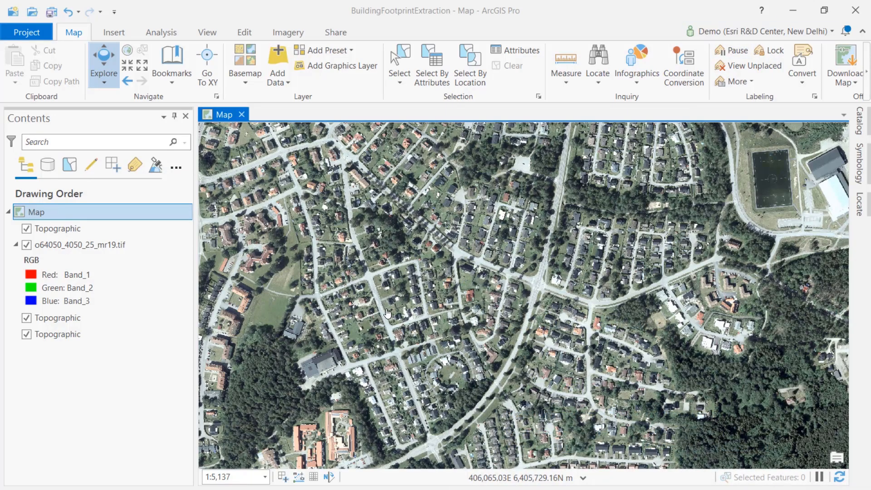
click(26, 245)
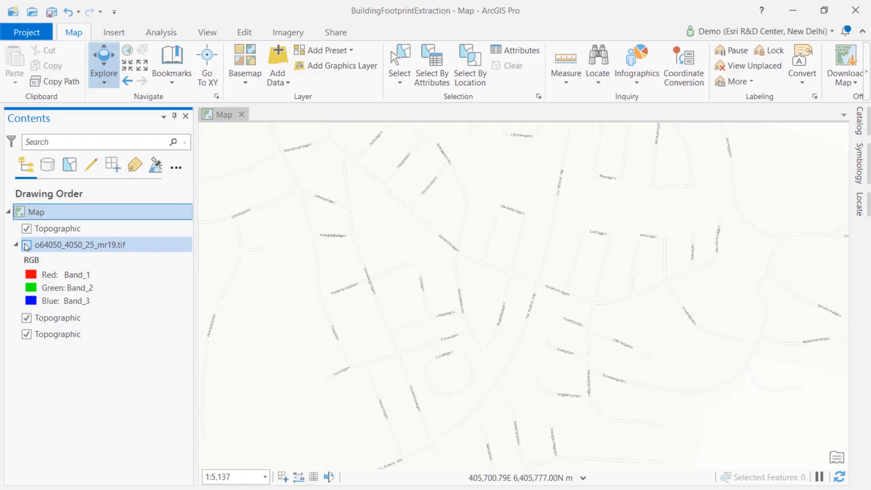
click(26, 245)
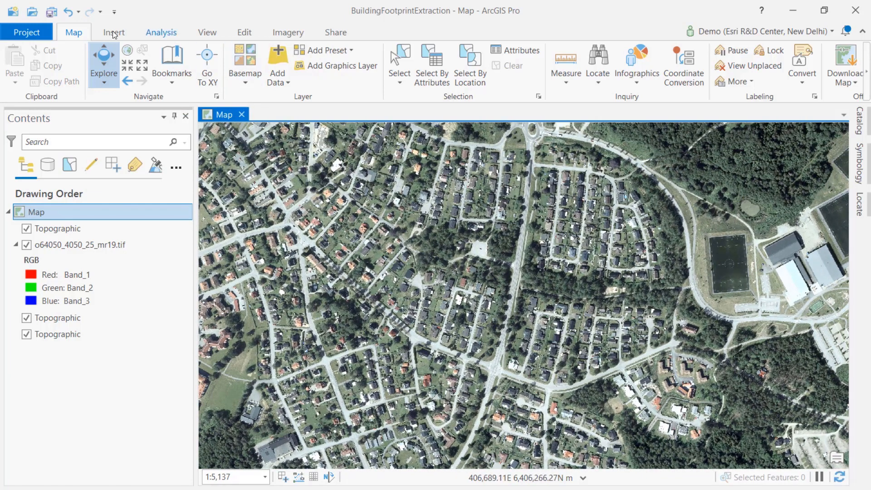
- Search the Geoprocessing pane for 'detect objects' from the Analysis tools
click(160, 32)
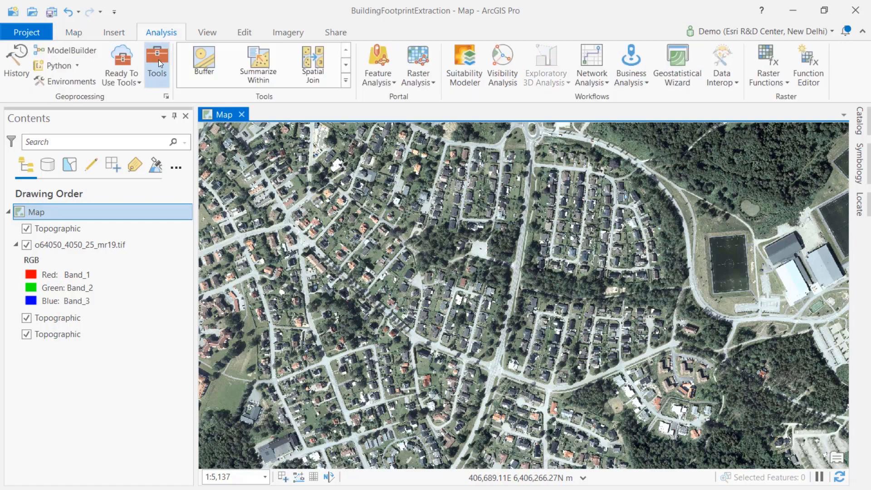
click(157, 63)
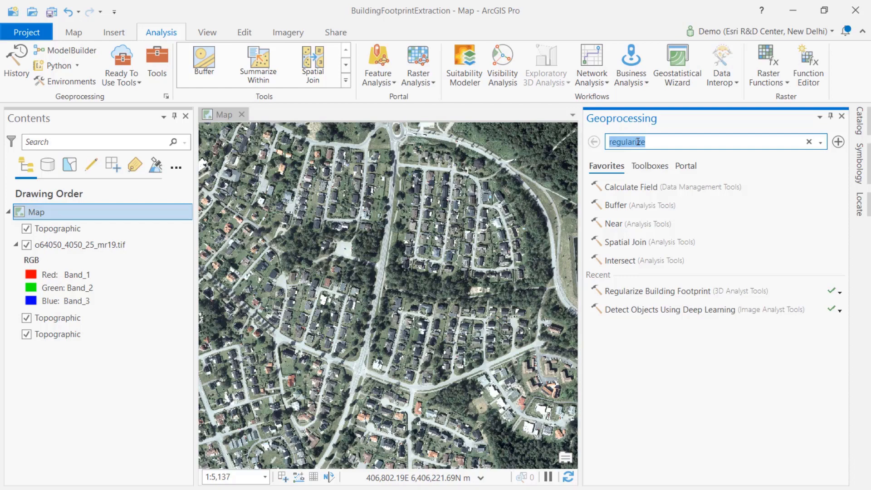
text(detect objects)
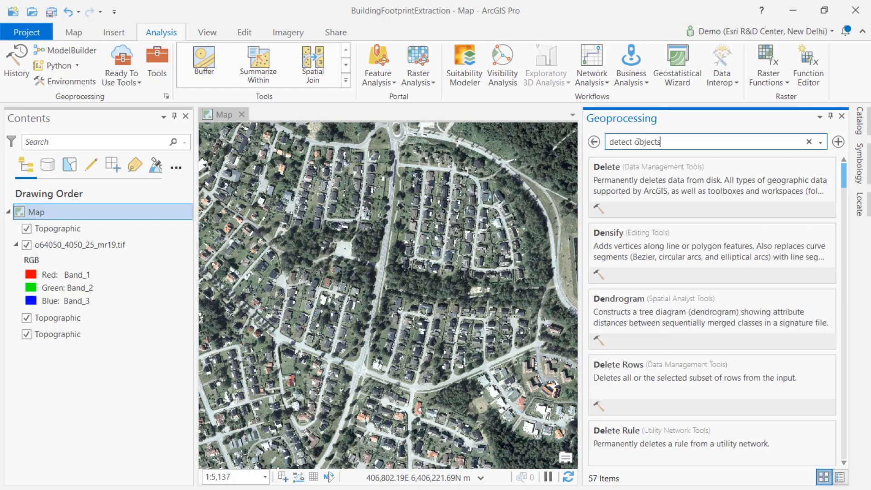
key(enter)
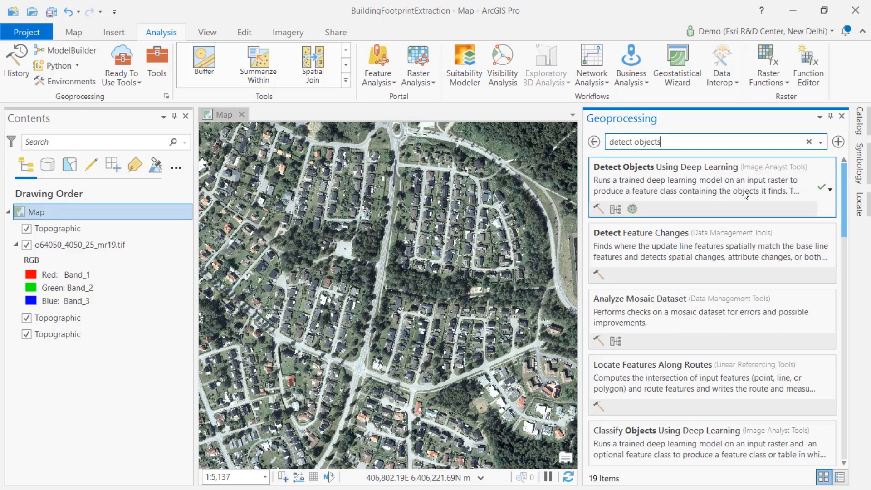
mouse_move(665, 167)
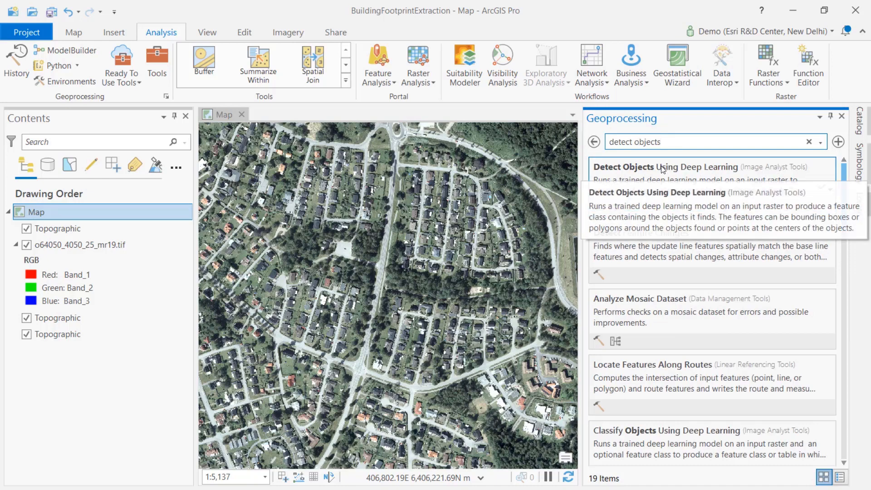
- Use o64050_4050_25_mr19.tif as input raster of Detect Objects Using Deep Learning
click(666, 167)
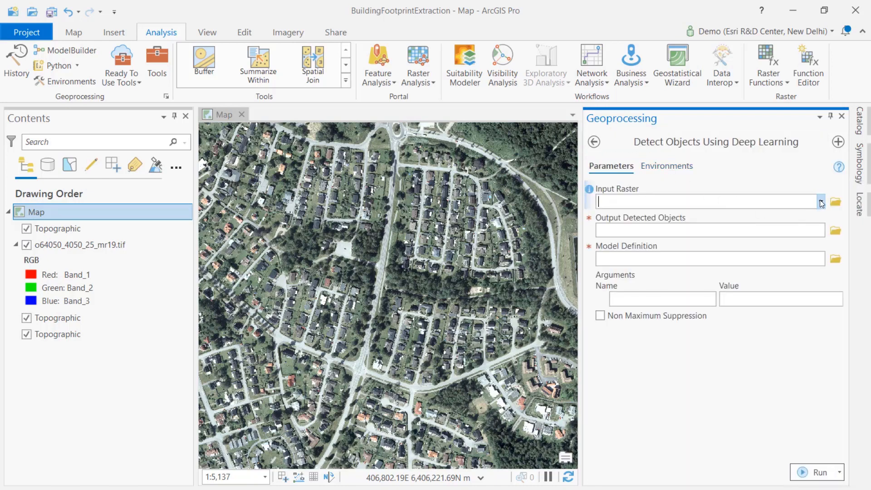
click(822, 201)
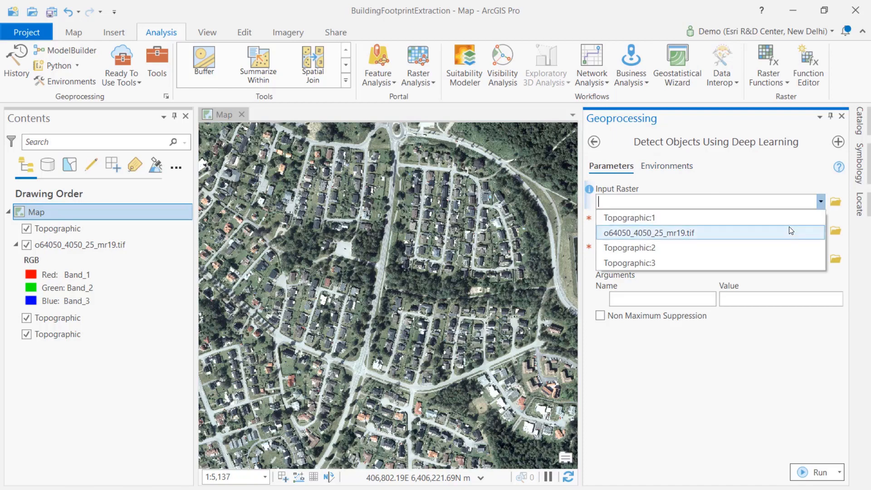
click(647, 234)
text(Buildings)
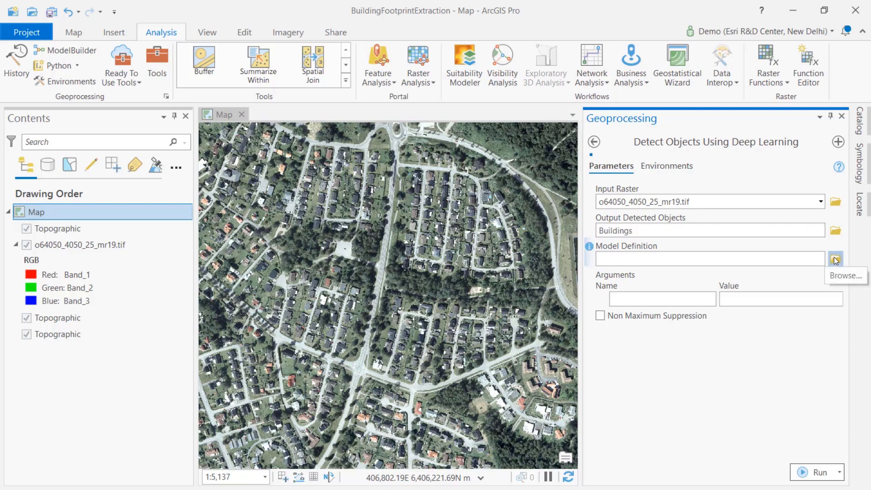
- Choose usa_building_footprints.dlpk from Downloads as the model definition, loading its default arguments
click(835, 259)
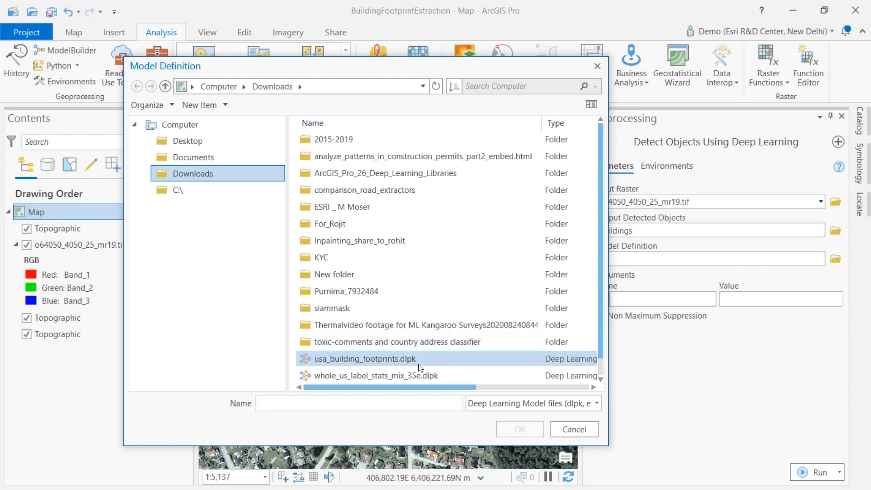
click(363, 358)
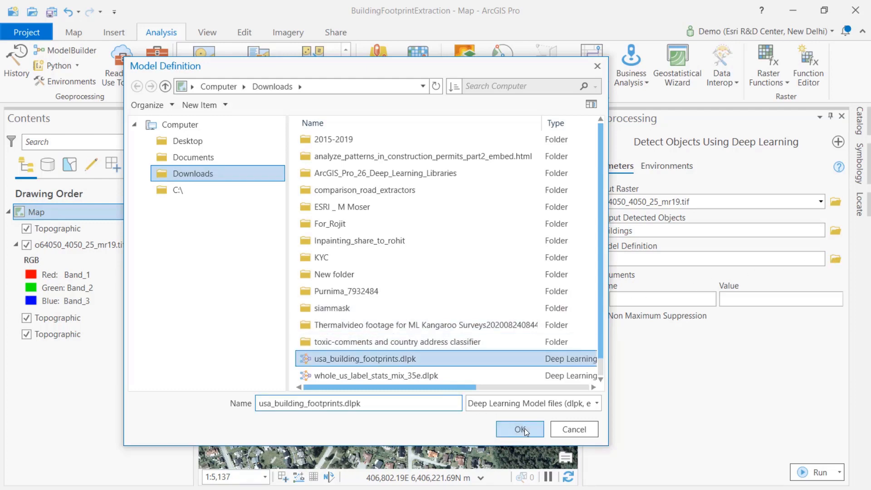
click(519, 429)
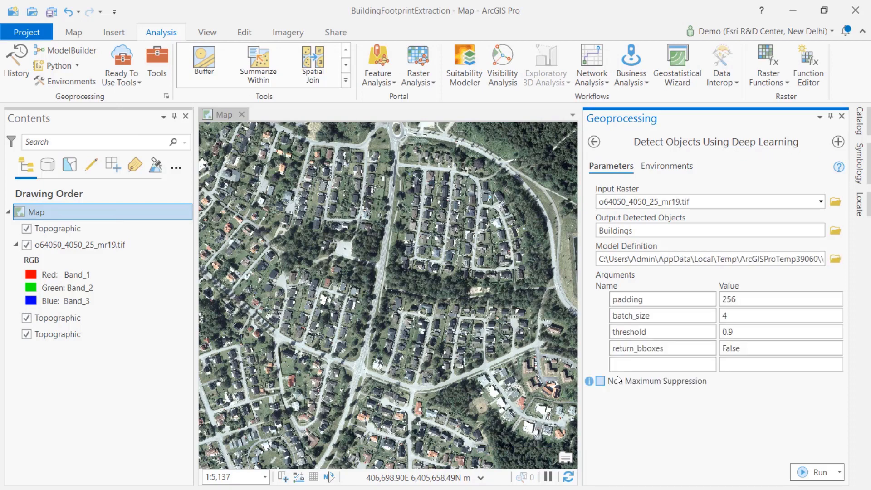
- Set batch_size to 1 and enable Non Maximum Suppression
click(780, 315)
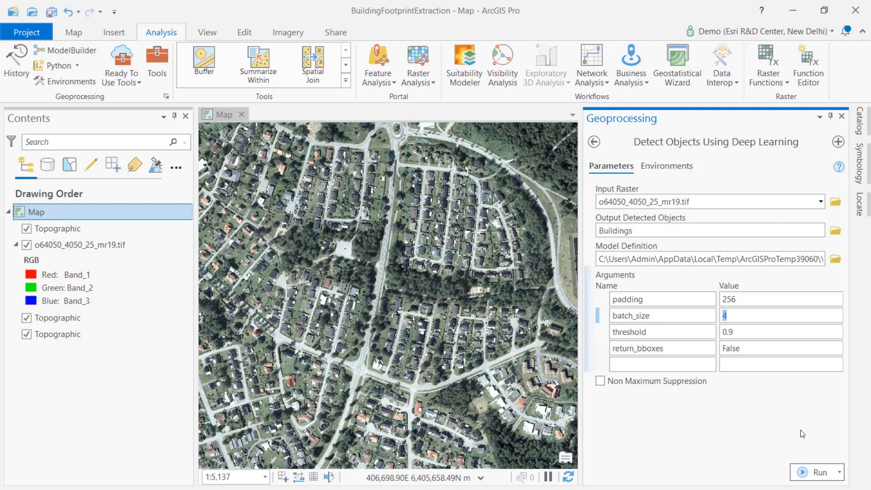
click(600, 381)
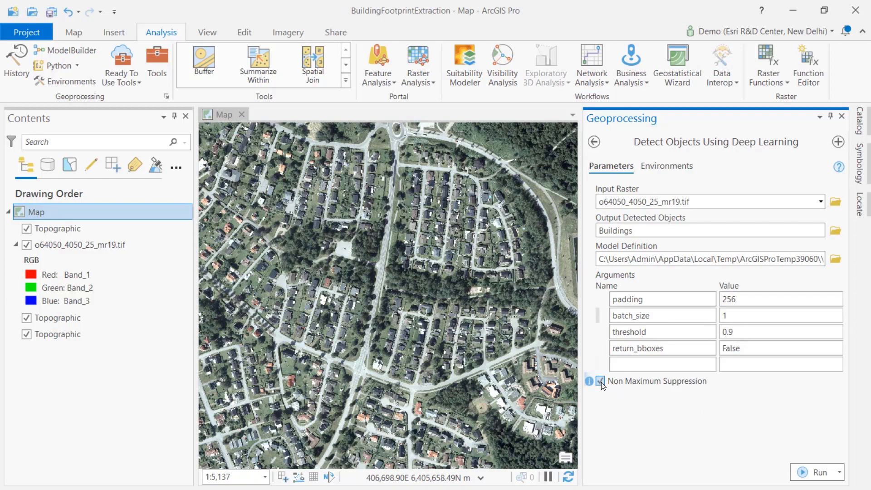
click(600, 381)
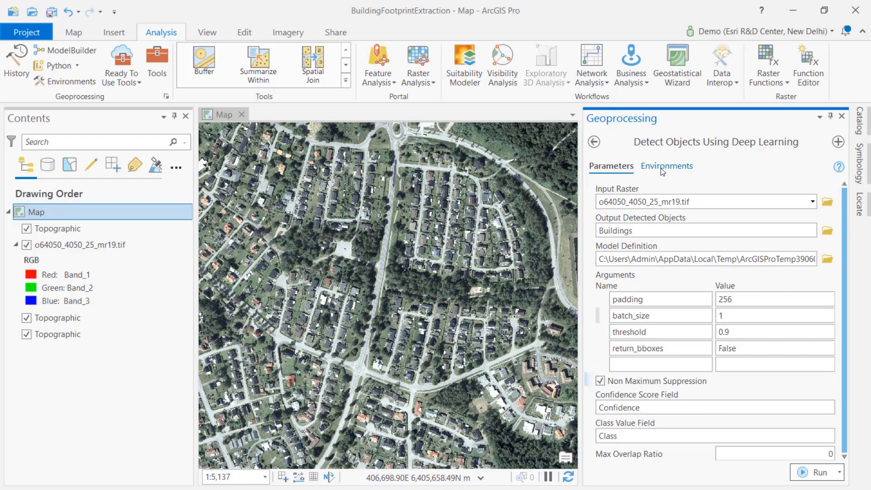
click(665, 165)
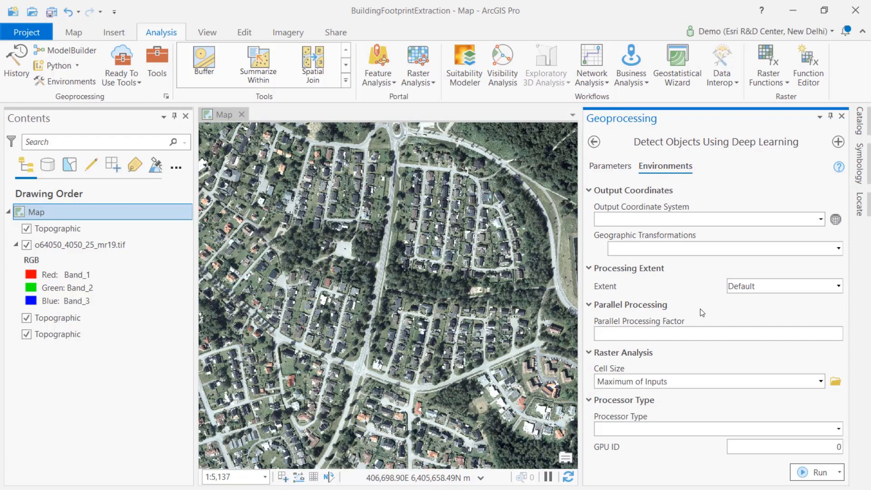
- Use extent As Specified Below, cell size 0.3 and GPU processing, then run the detection
click(838, 286)
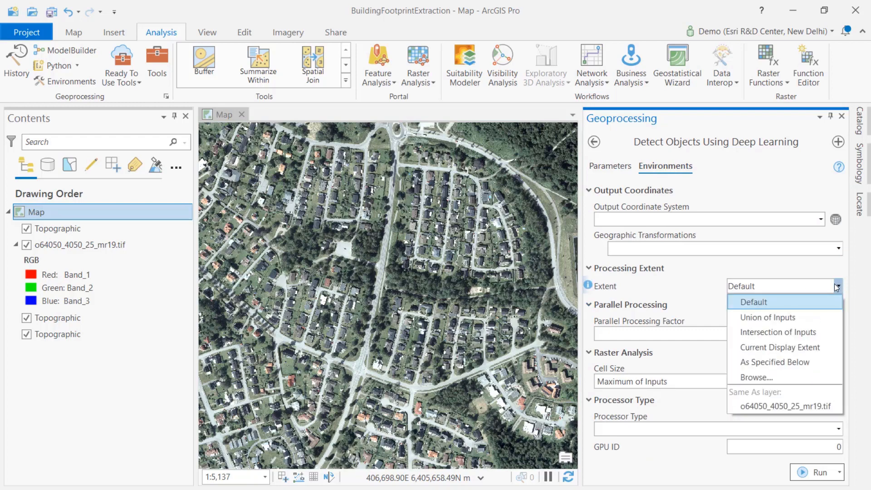
click(774, 362)
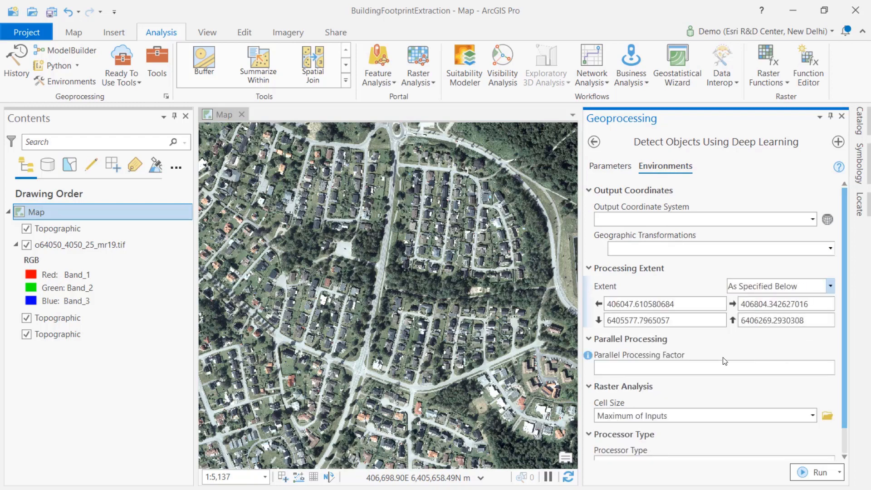
scroll(down, 3)
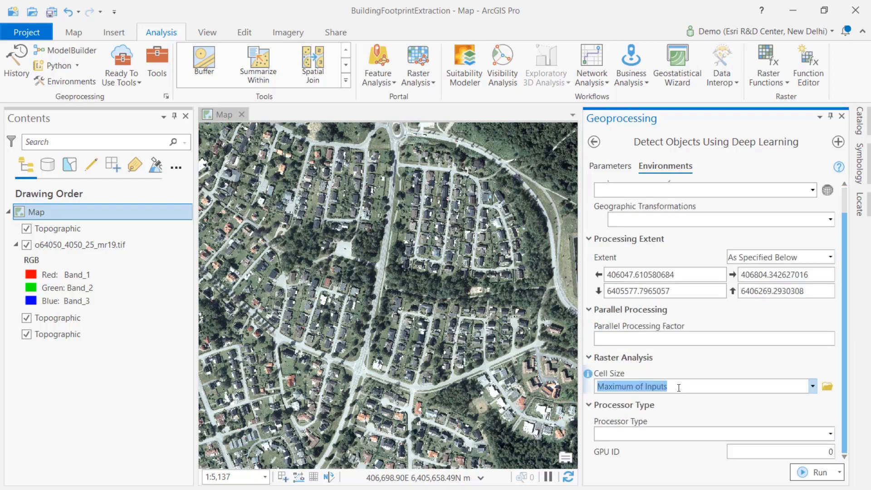
text(0.)
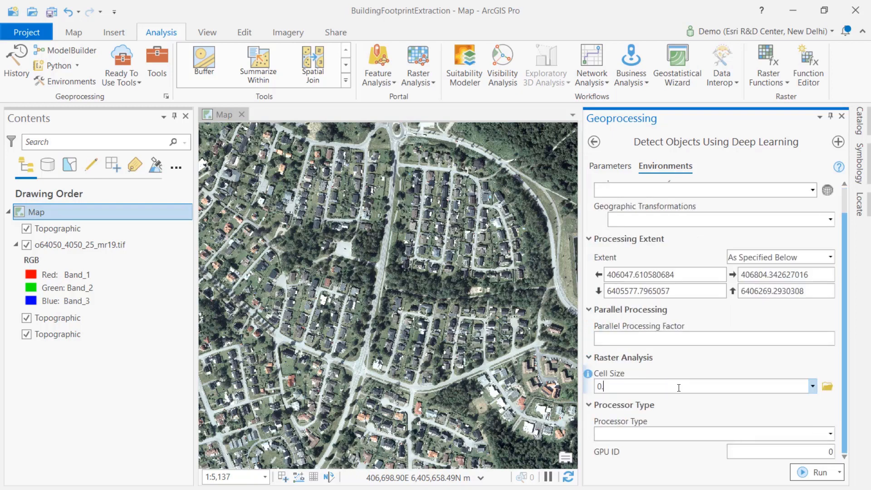
text(0.3)
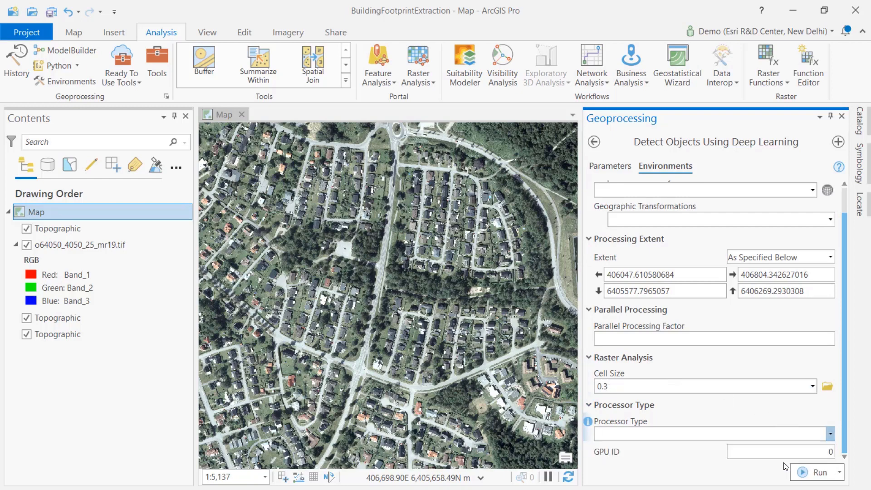
click(712, 434)
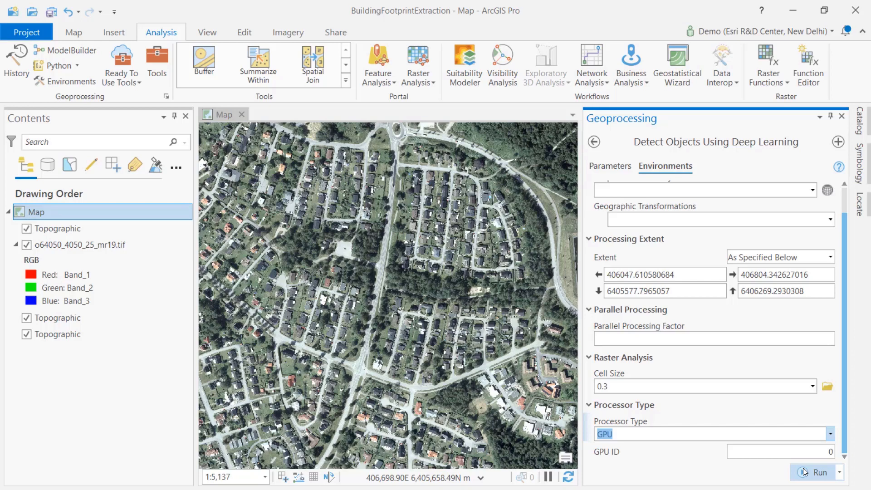
click(817, 472)
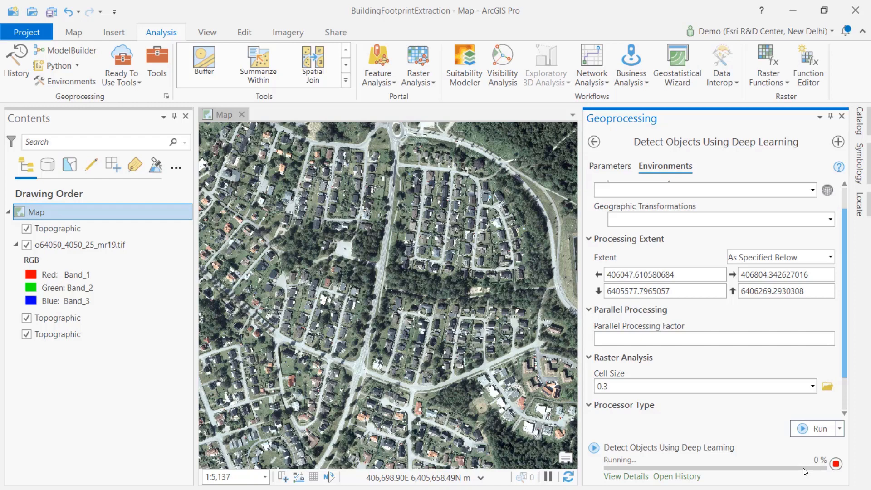
click(611, 166)
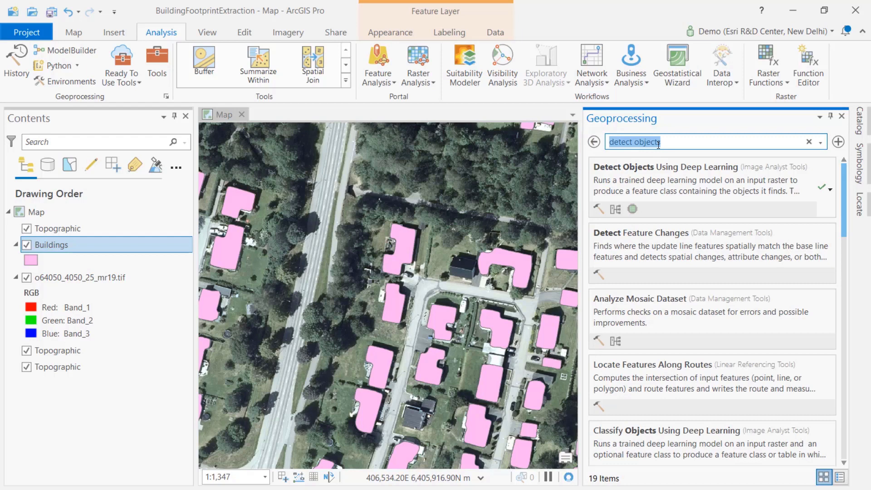
- Run Regularize Building Footprint on Buildings with Right Angles and tolerance 1
text(Regularize)
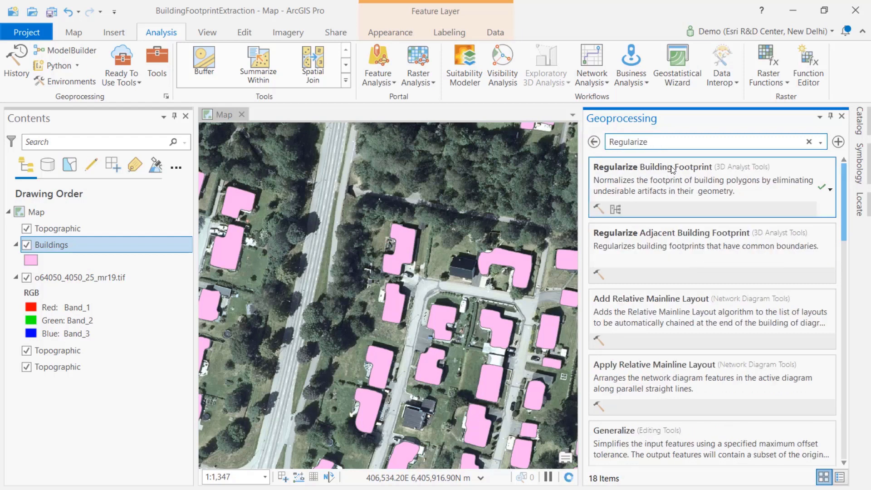
click(652, 167)
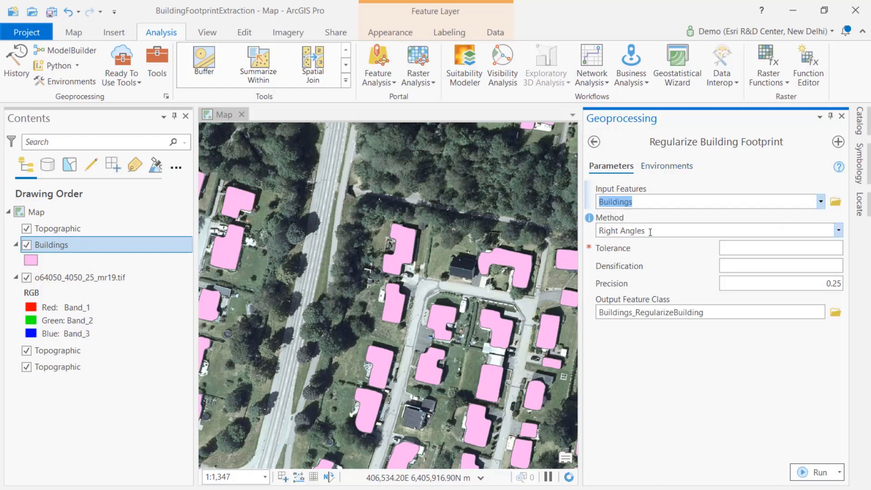
click(836, 229)
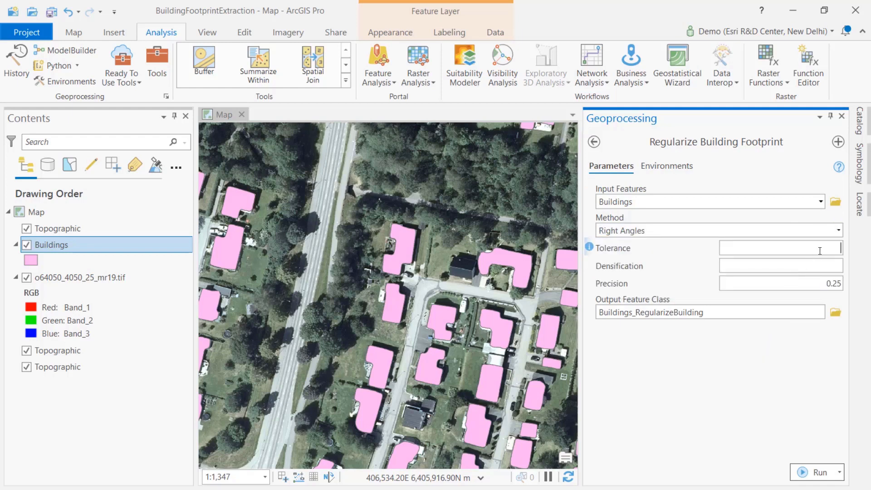
text(1)
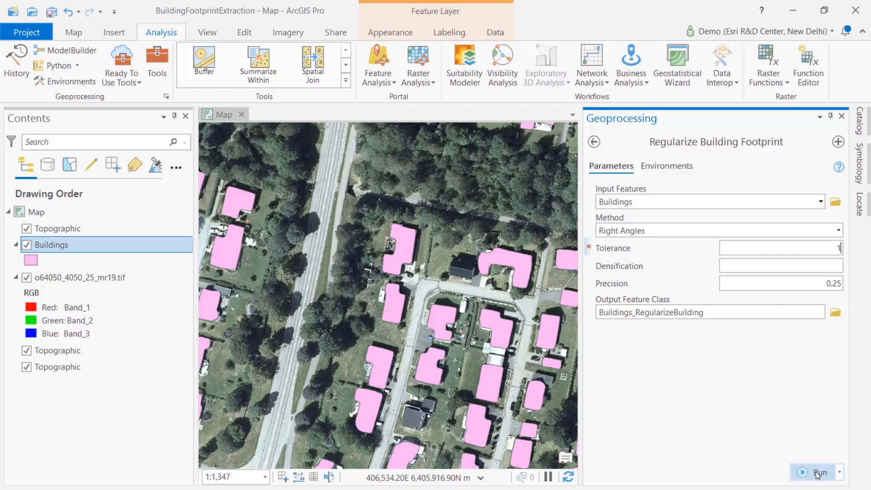
click(818, 471)
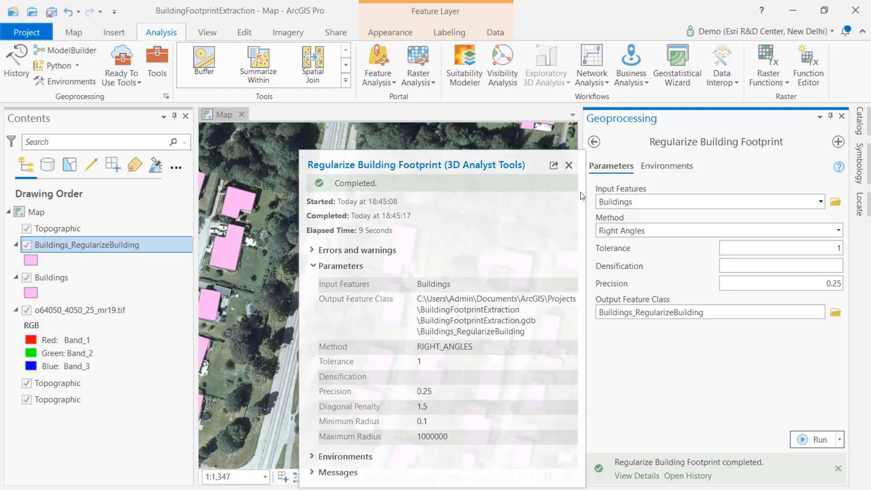
- Hide the original Buildings layer and bring up Symbology for Buildings_RegularizeBuilding
click(568, 165)
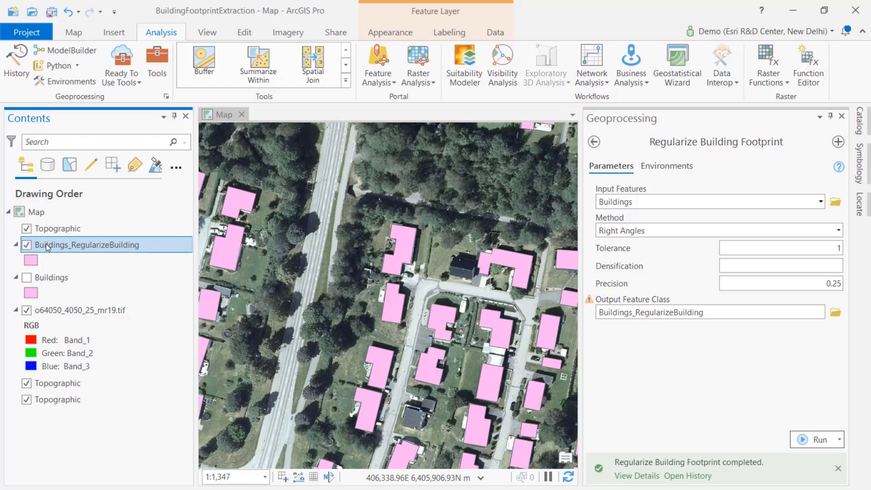
right_click(86, 244)
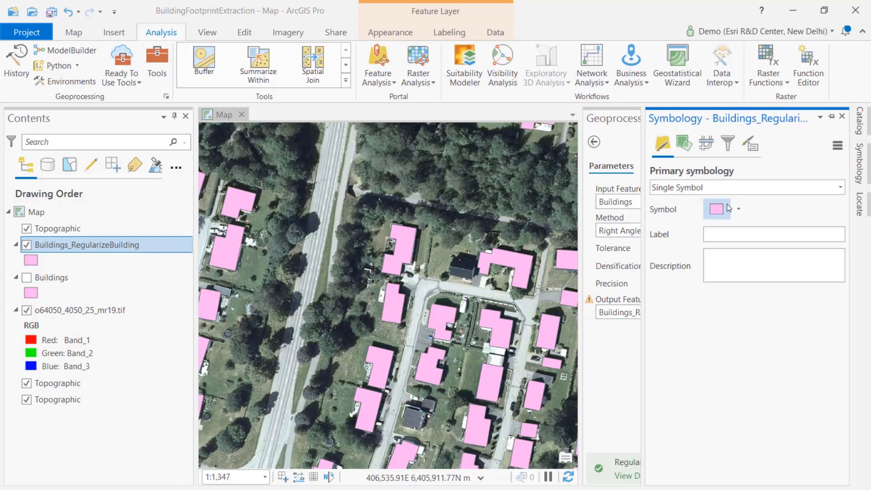
- Style the footprints as hollow polygons with red 2 pt outlines, apply, and widen the map view
click(739, 209)
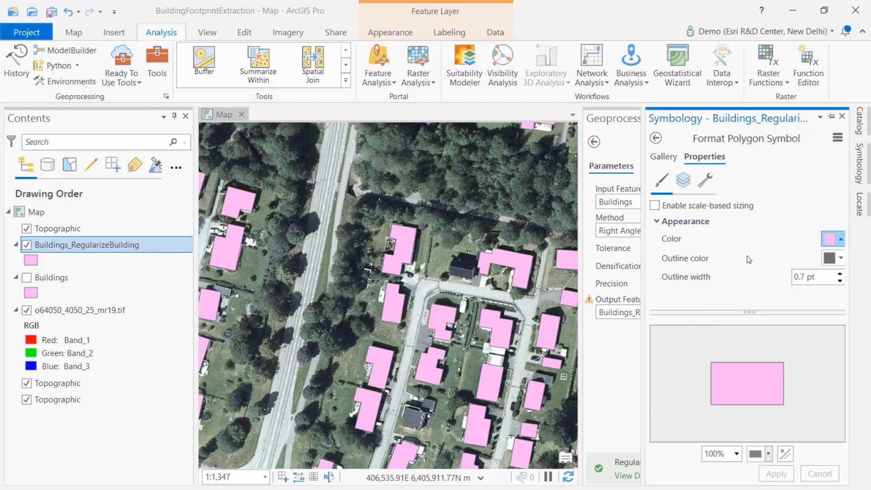
click(835, 256)
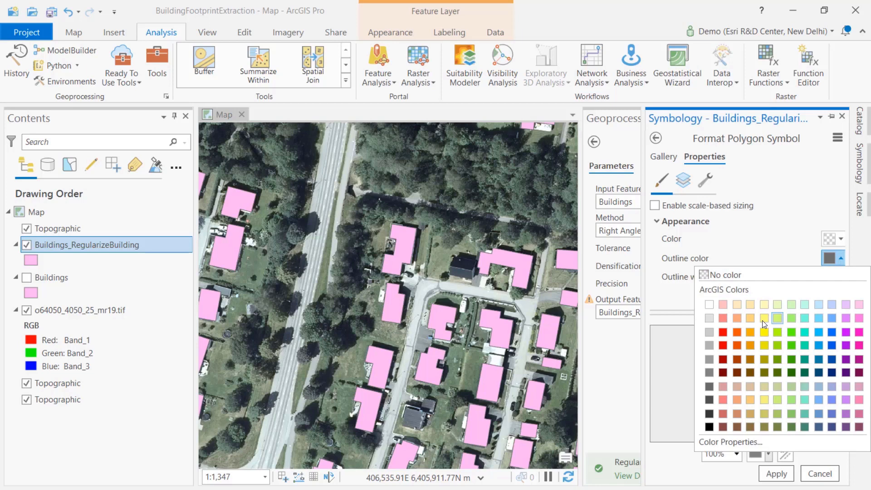
click(723, 331)
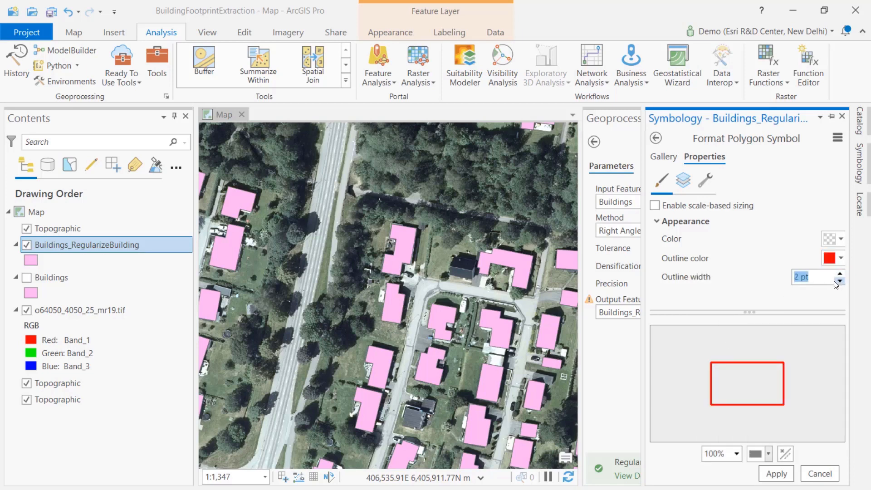
click(776, 474)
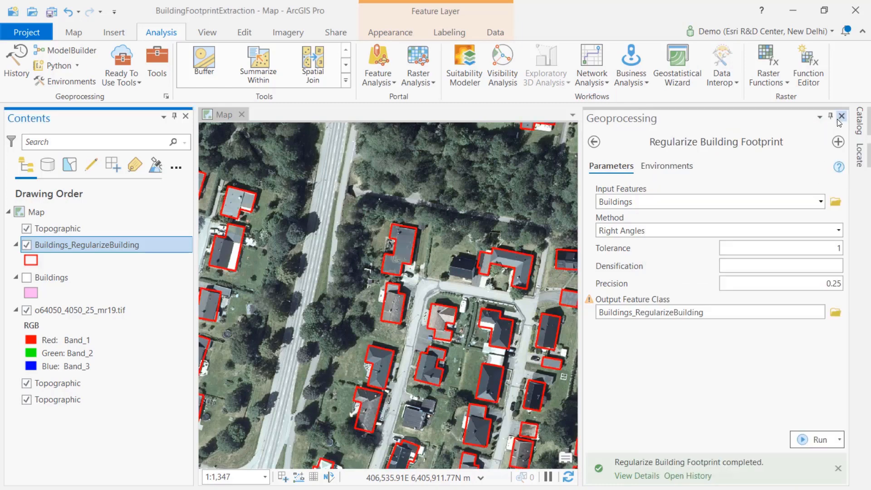
click(841, 118)
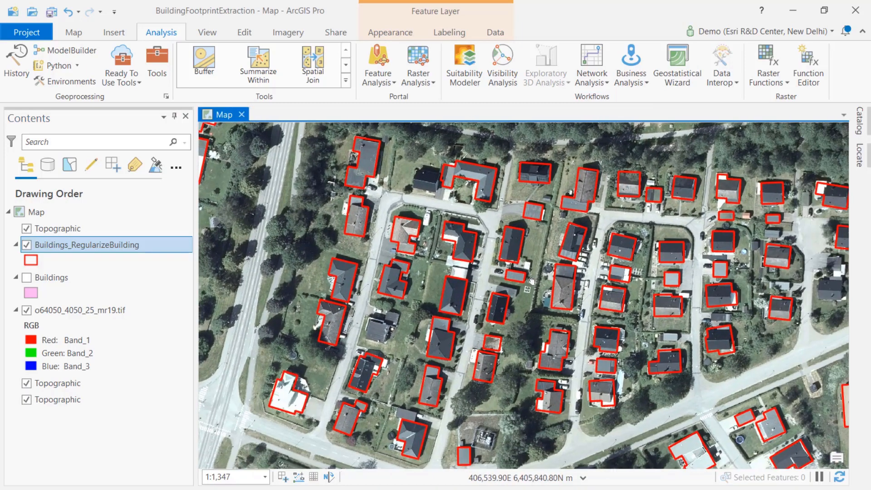